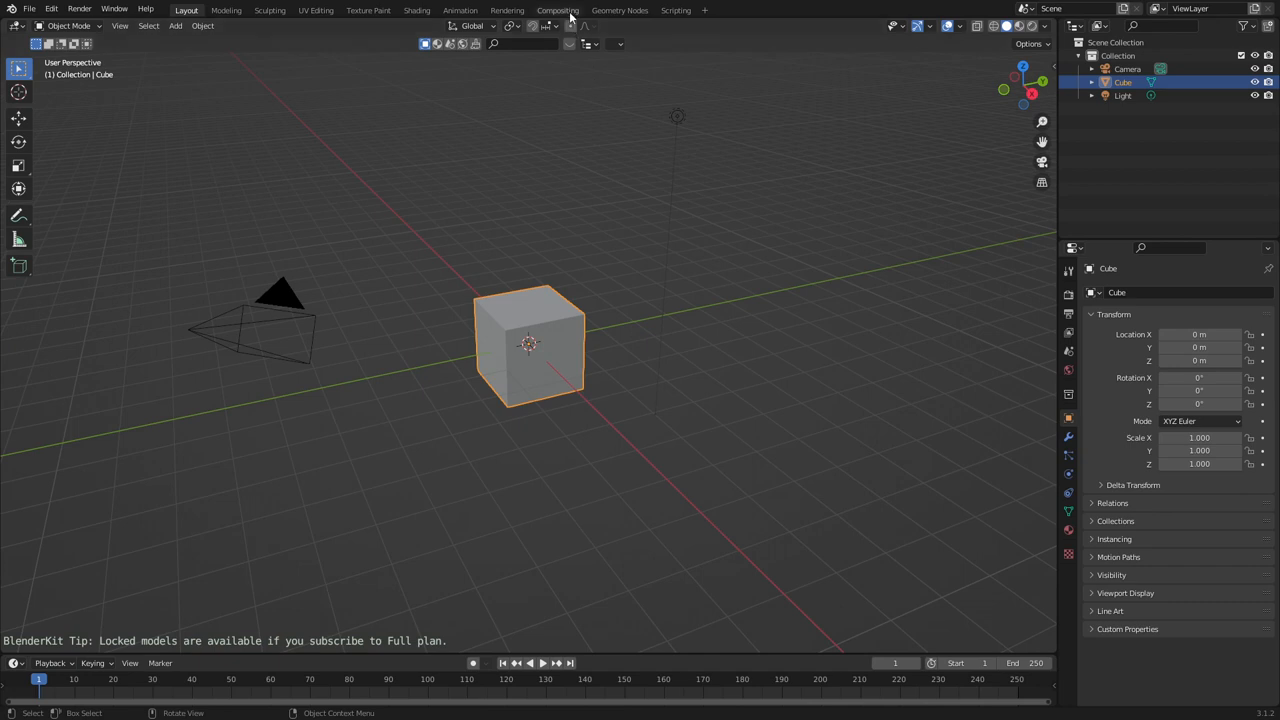
Add a Movie Clip node linked to a Viewer in the compositor and start browsing for footage
{"action": "left_click", "coordinate": [556, 10]}
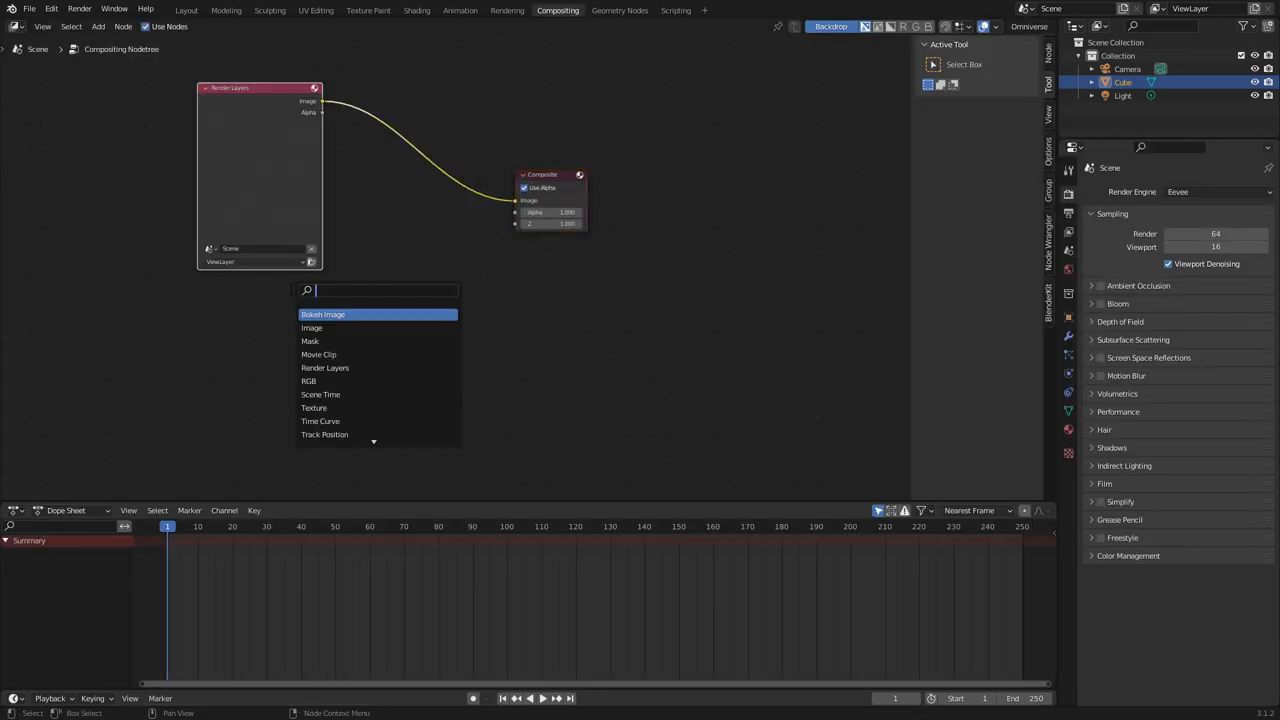
{"action": "left_click", "coordinate": [318, 354]}
{"action": "type", "text": "v"}
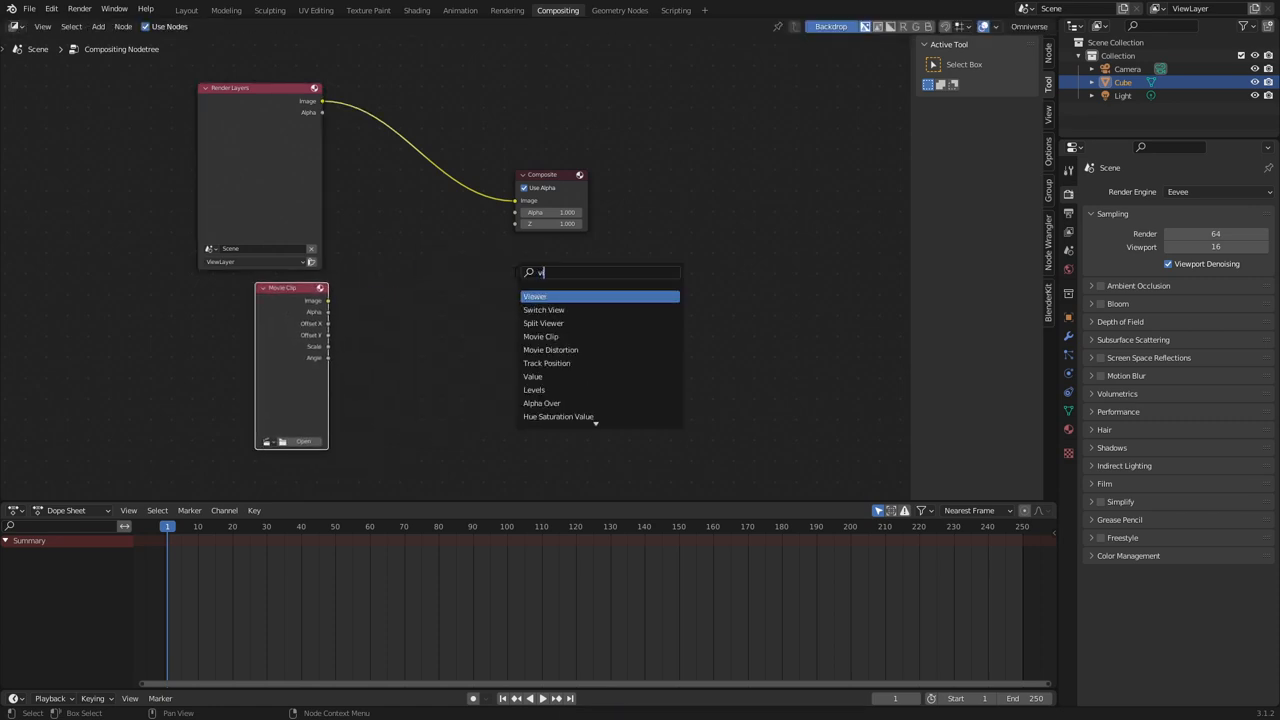
{"action": "left_click", "coordinate": [536, 296]}
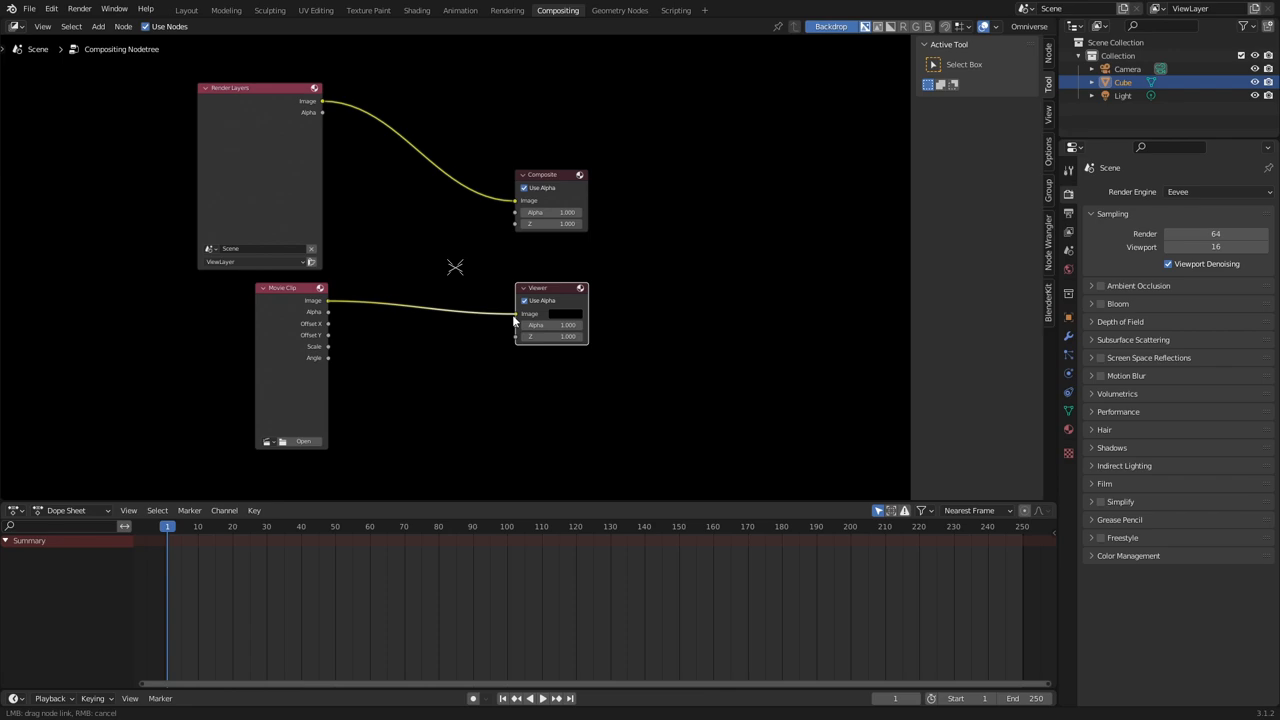
{"action": "left_click", "coordinate": [304, 442]}
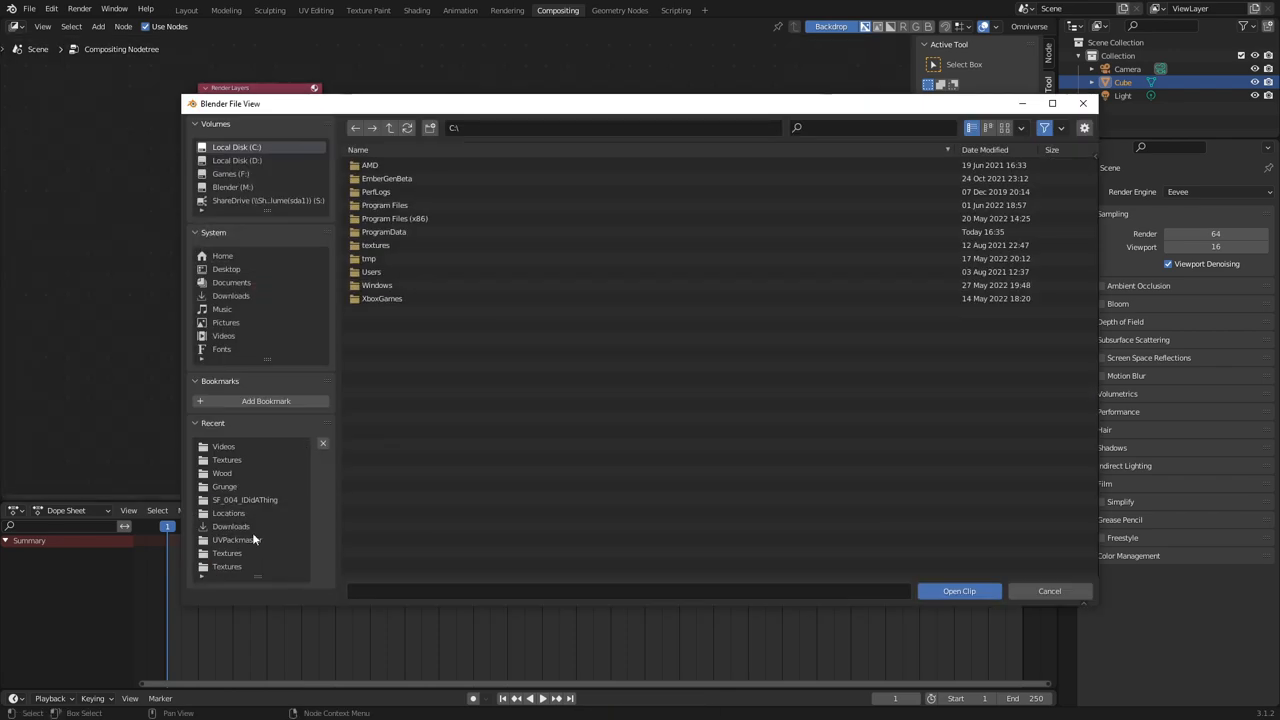
Load the green-screen video file into the Movie Clip node and show it as the backdrop
{"action": "left_click", "coordinate": [958, 590]}
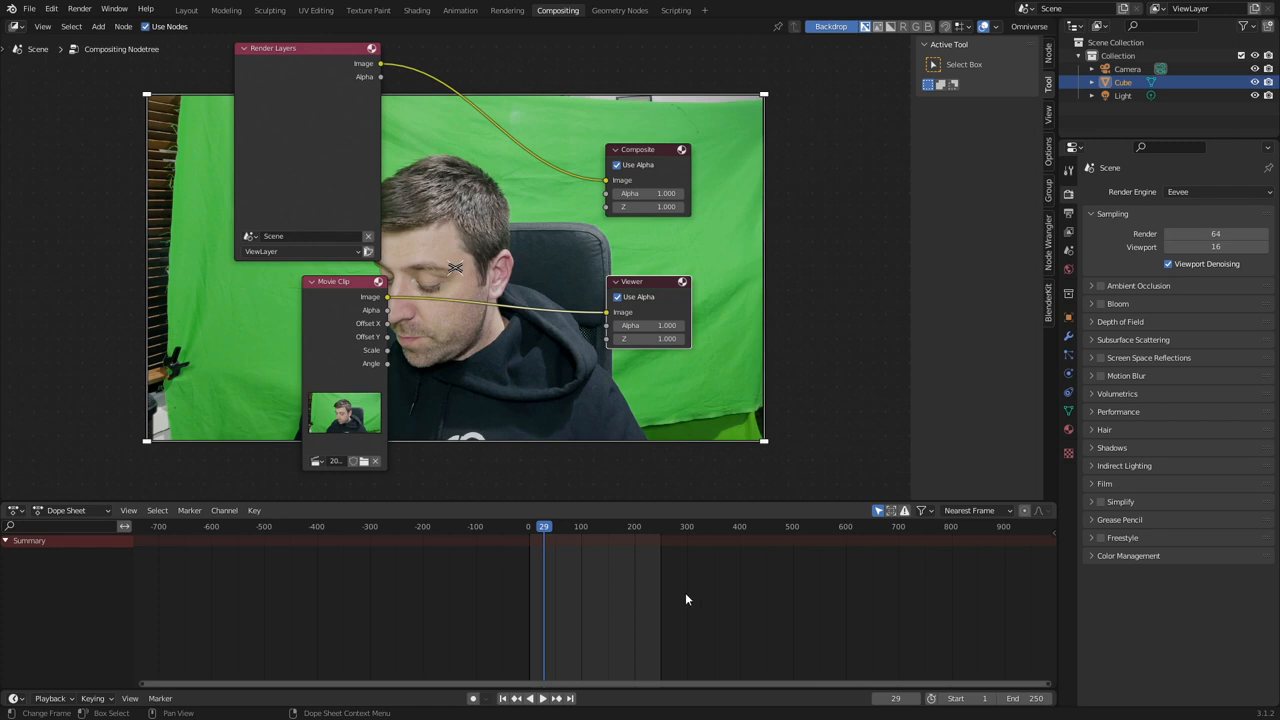
{"action": "left_click", "coordinate": [852, 526]}
{"action": "type", "text": "alp"}
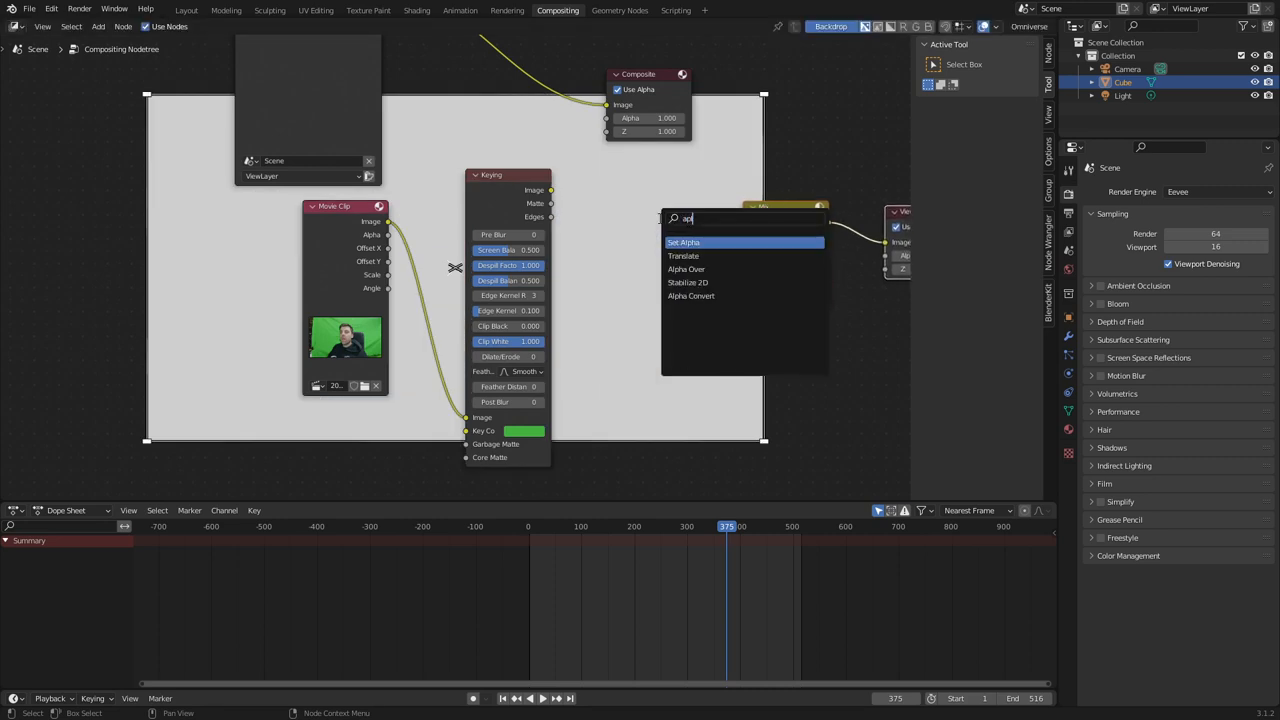
Chain Keying, Alpha Convert and Mix nodes between the clip and the Viewer to show the matte
{"action": "left_click", "coordinate": [690, 296]}
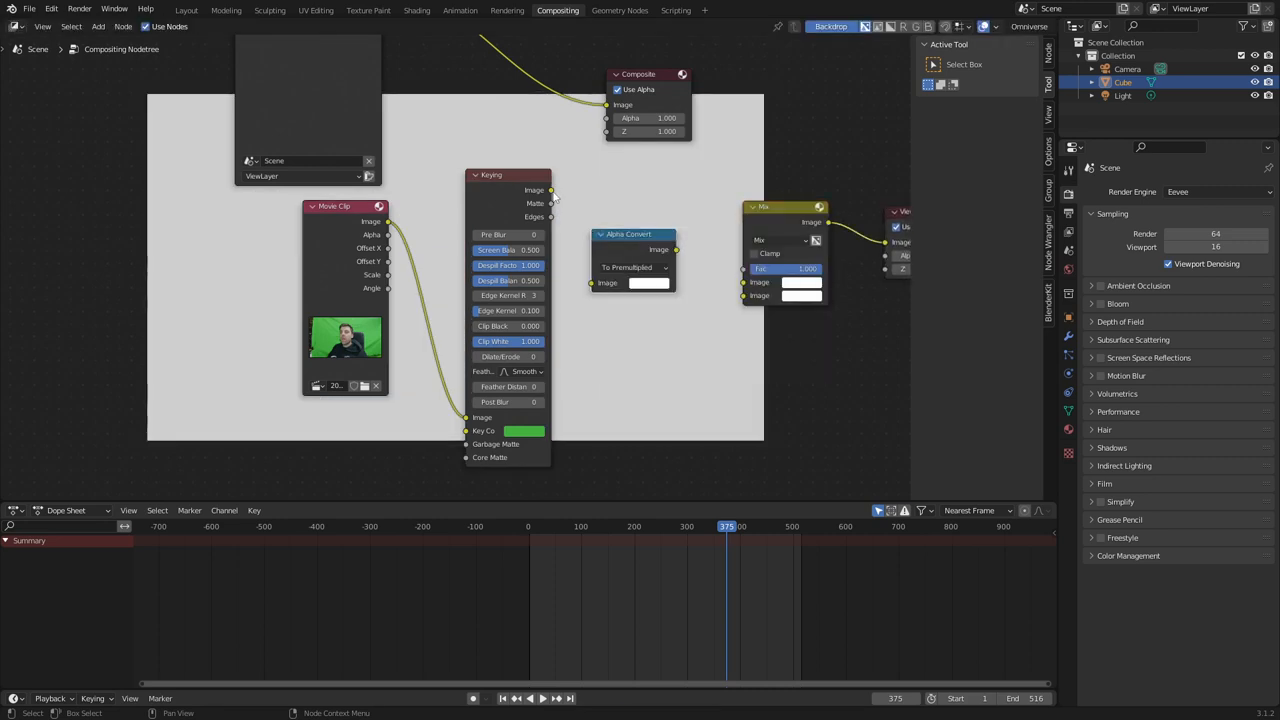
{"action": "left_click_drag", "start_coordinate": [552, 192], "coordinate": [748, 294]}
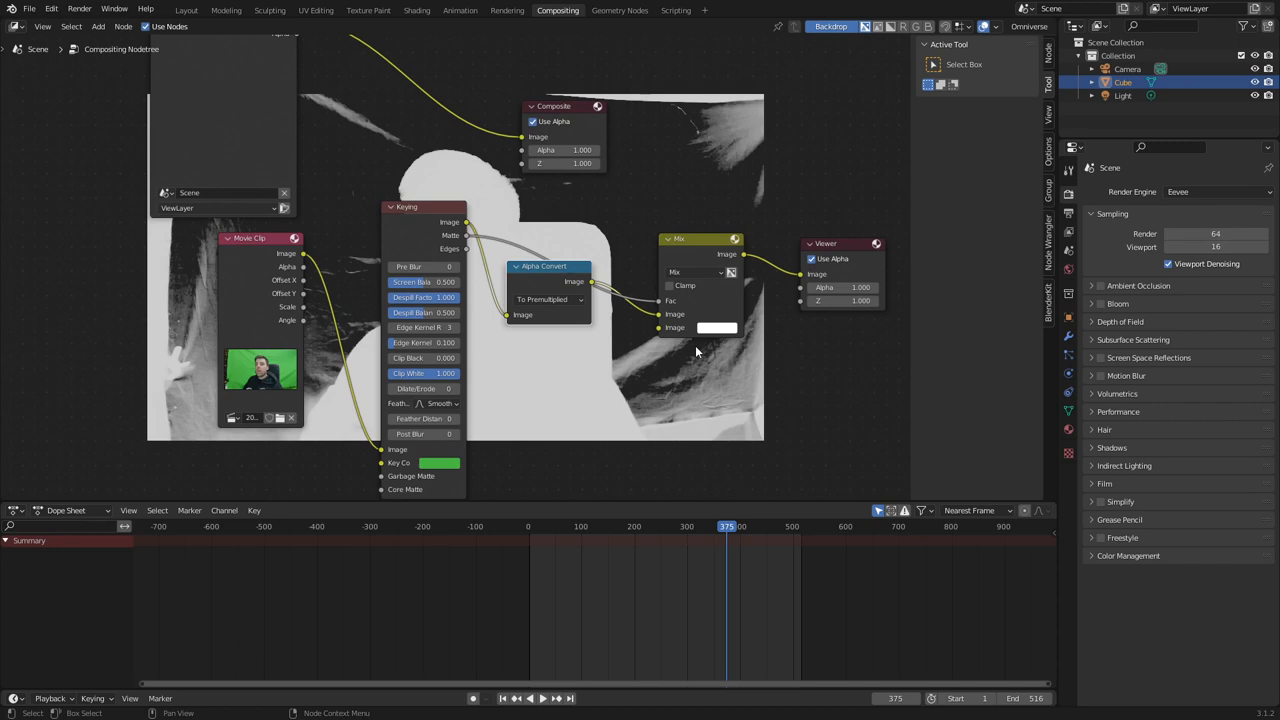
{"action": "mouse_move", "coordinate": [520, 390]}
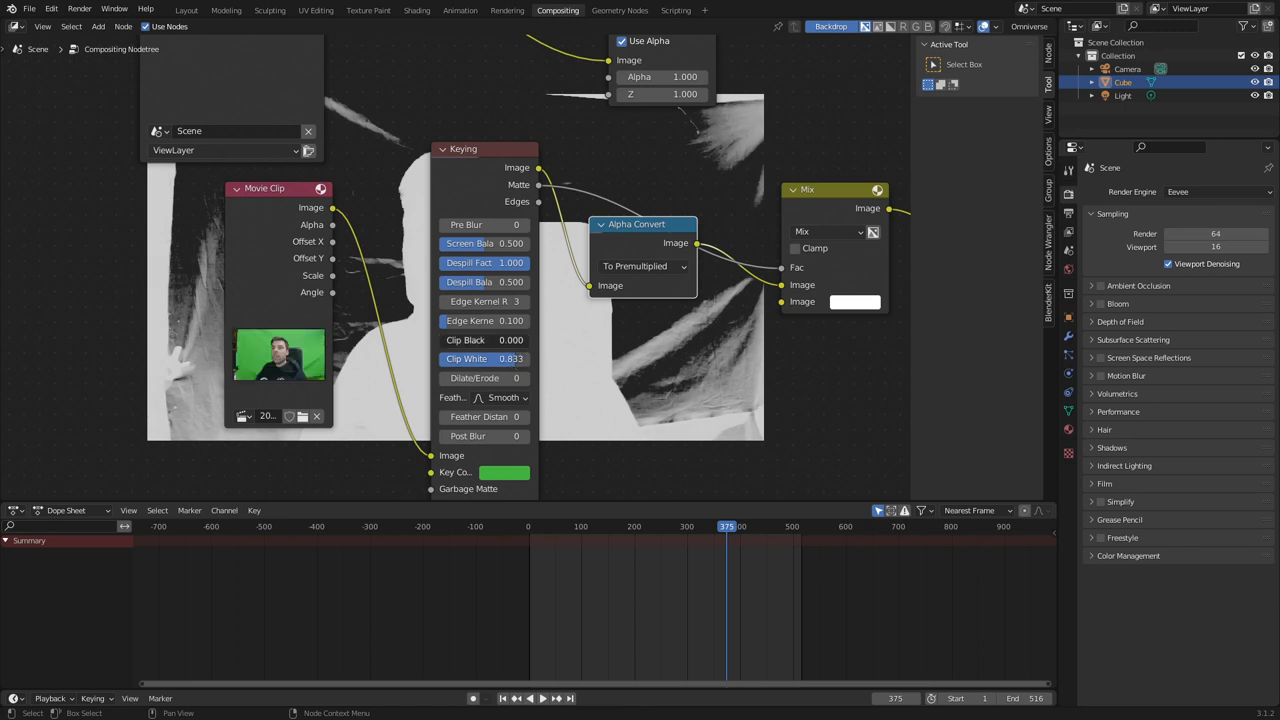
Tune the Keying node's Clip Black/White and Dilate/Erode -1 so the person is cleanly cut out
{"action": "left_click", "coordinate": [484, 340]}
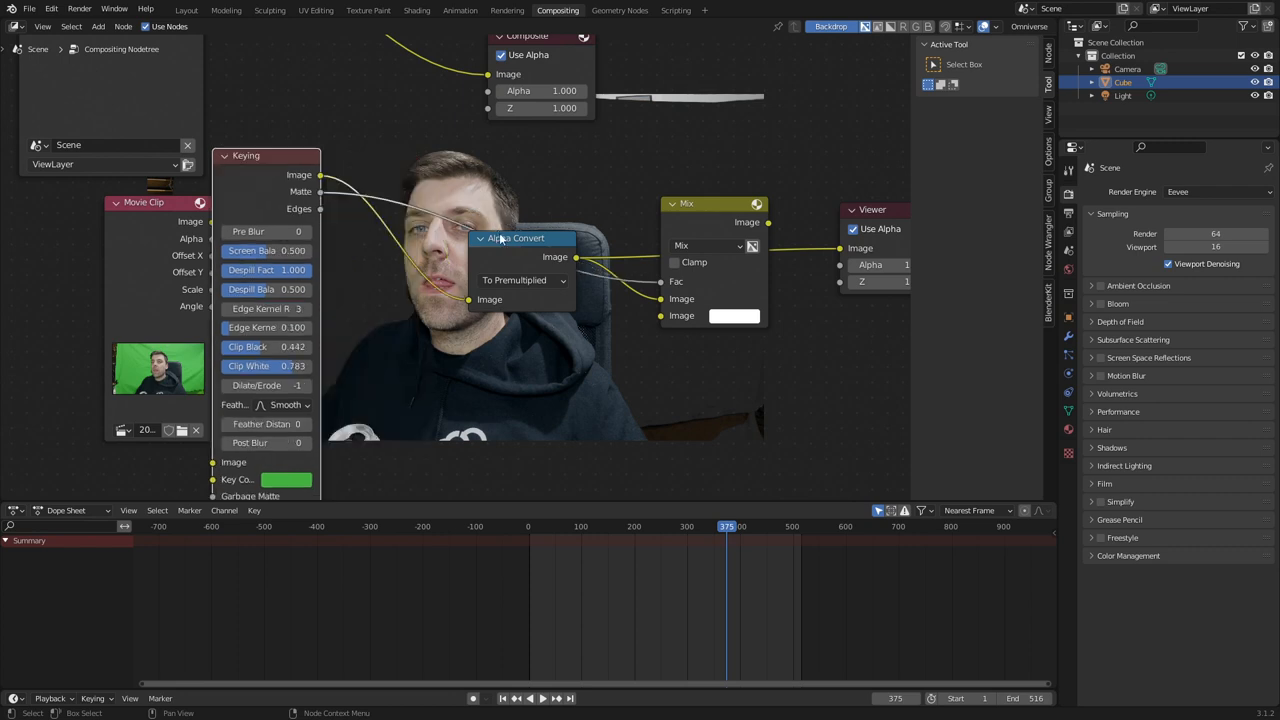
{"action": "left_click_drag", "start_coordinate": [520, 238], "coordinate": [536, 352]}
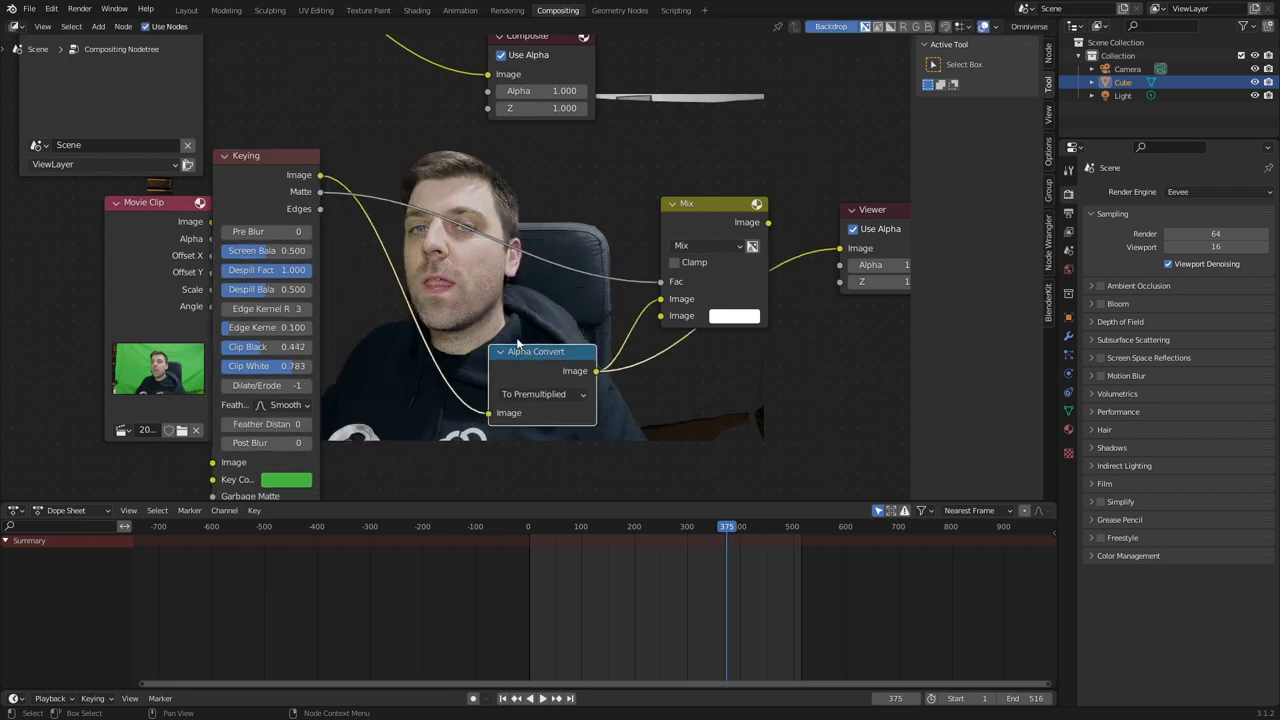
{"action": "mouse_move", "coordinate": [708, 482]}
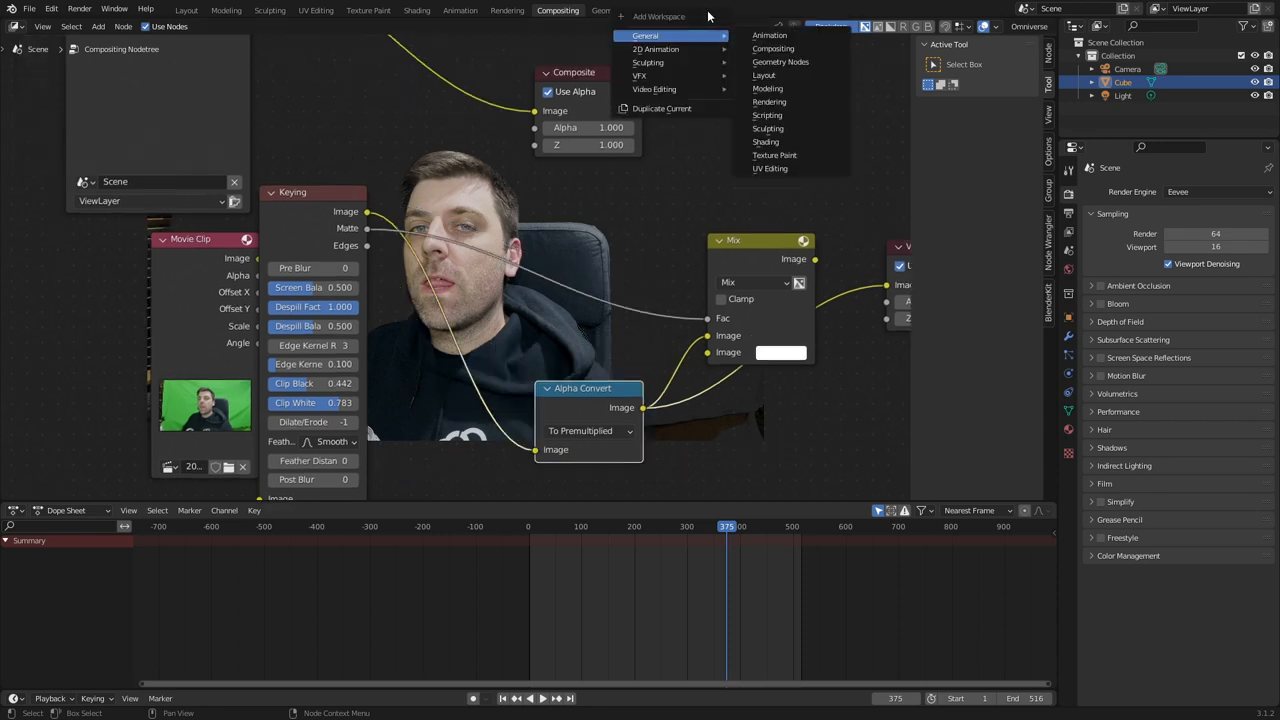
Add a General > Masking workspace and load the green-screen clip into its editor
{"action": "left_click", "coordinate": [716, 10]}
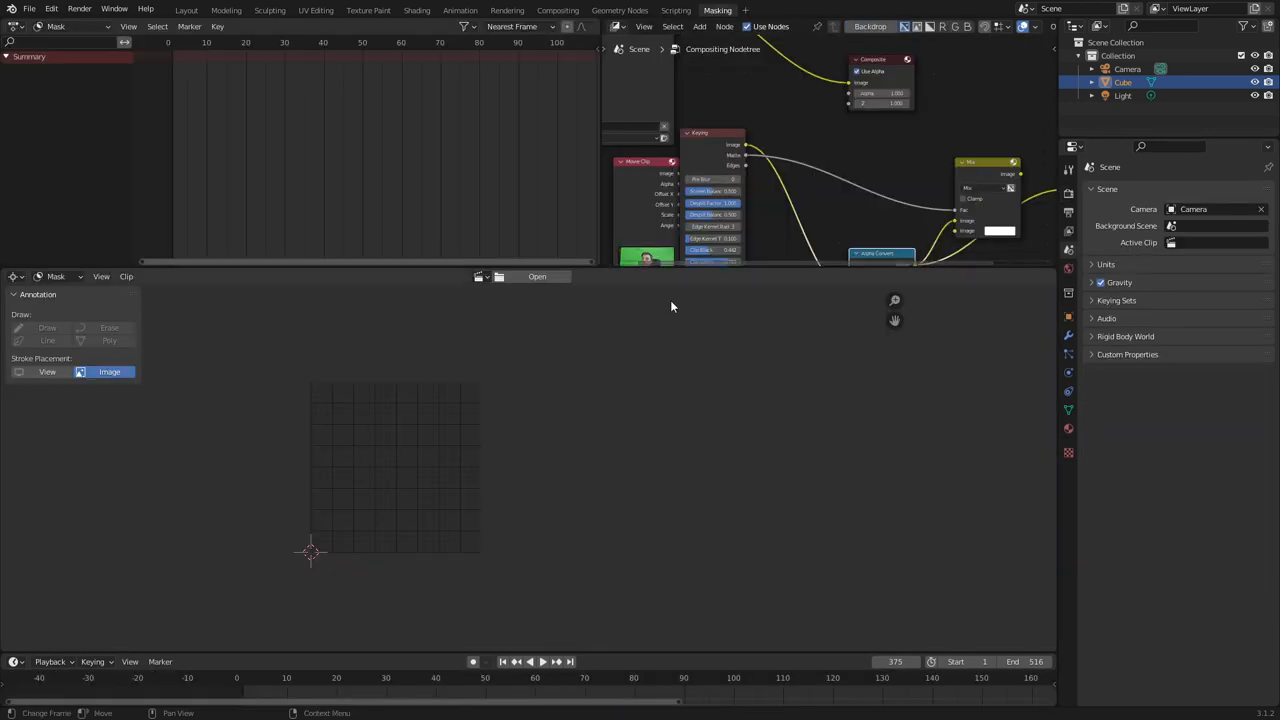
{"action": "left_click", "coordinate": [536, 276]}
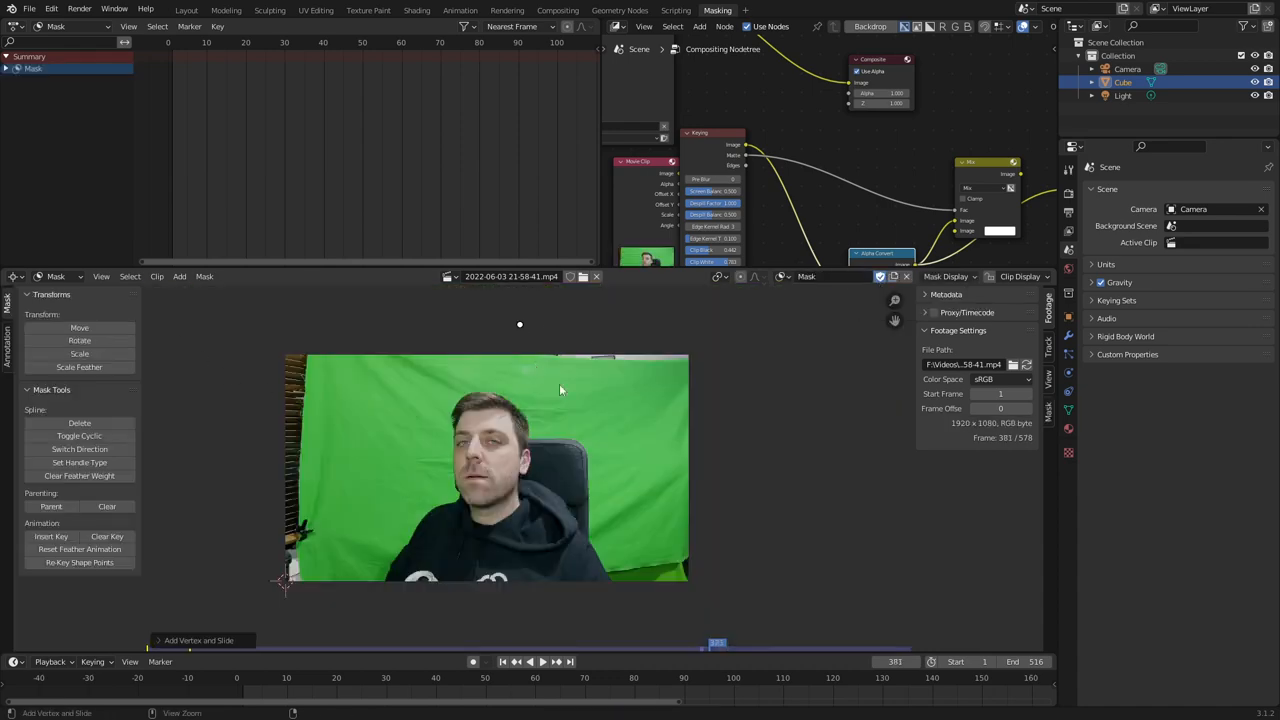
Draw two feathered garbage masks over the left edge and top area, then return to Compositing
{"action": "left_click", "coordinate": [520, 330]}
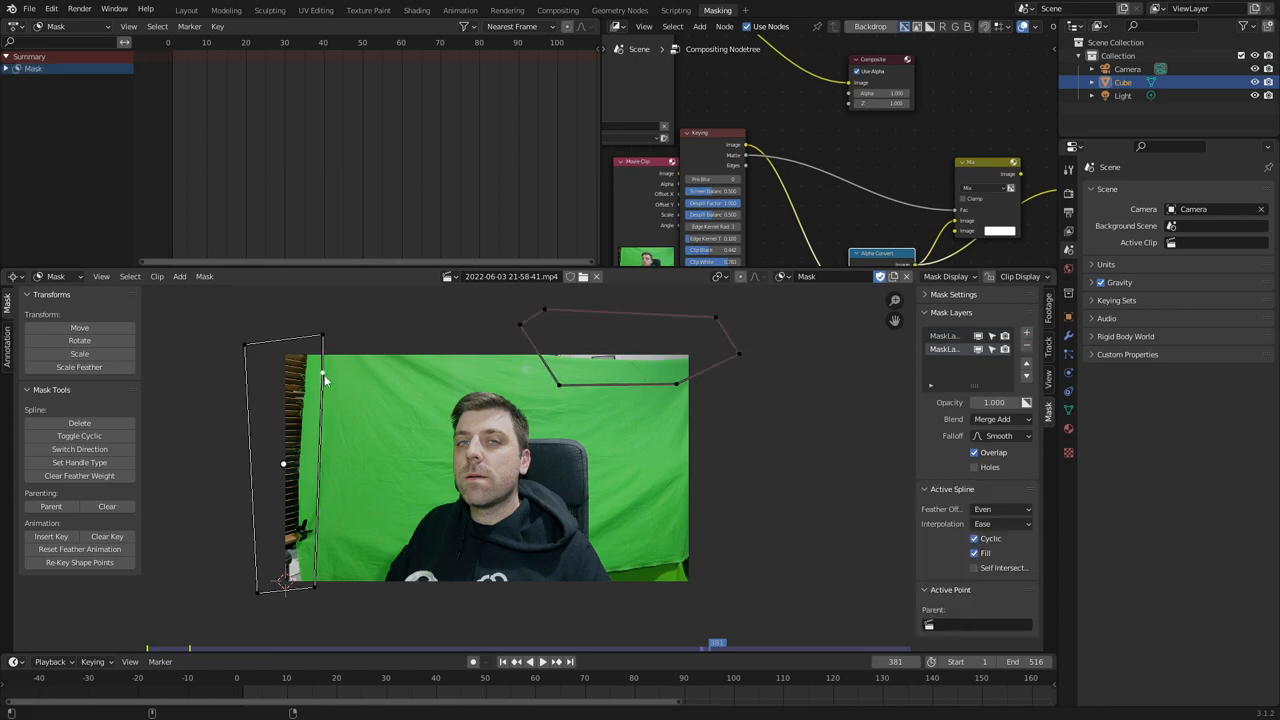
{"action": "mouse_move", "coordinate": [400, 368]}
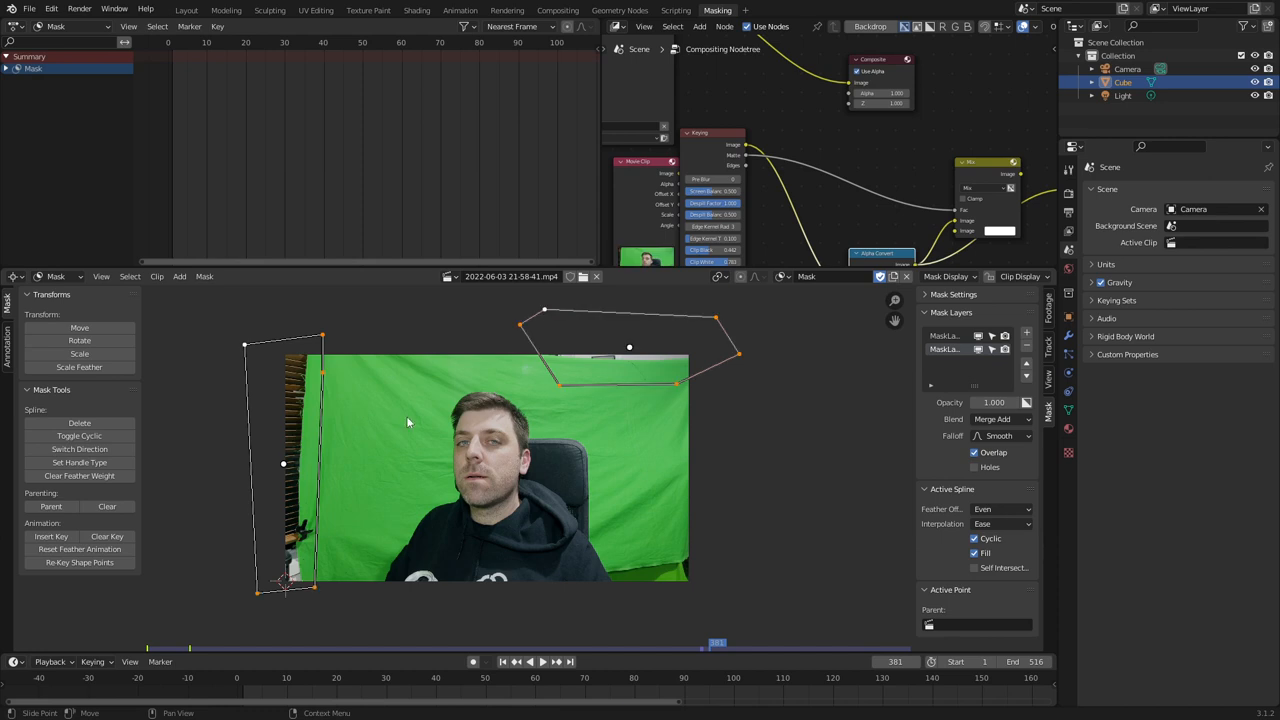
{"action": "mouse_move", "coordinate": [568, 462]}
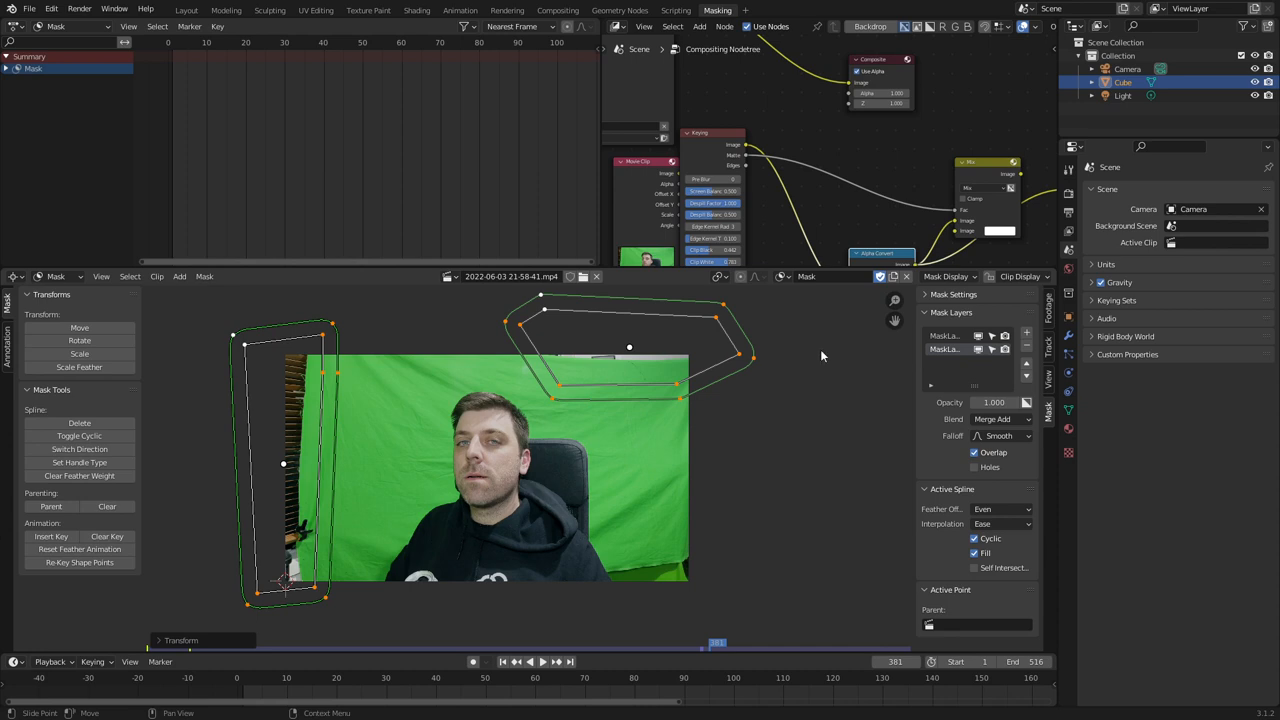
{"action": "left_click", "coordinate": [946, 276]}
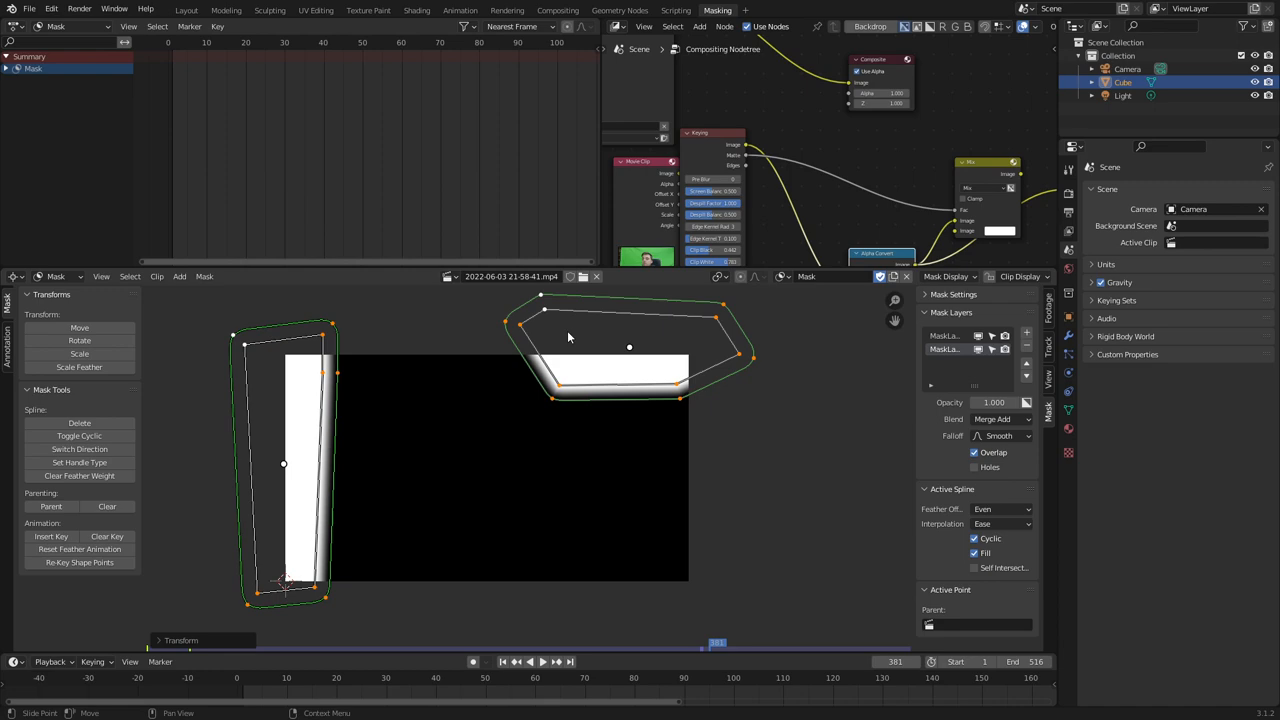
{"action": "left_click", "coordinate": [556, 10]}
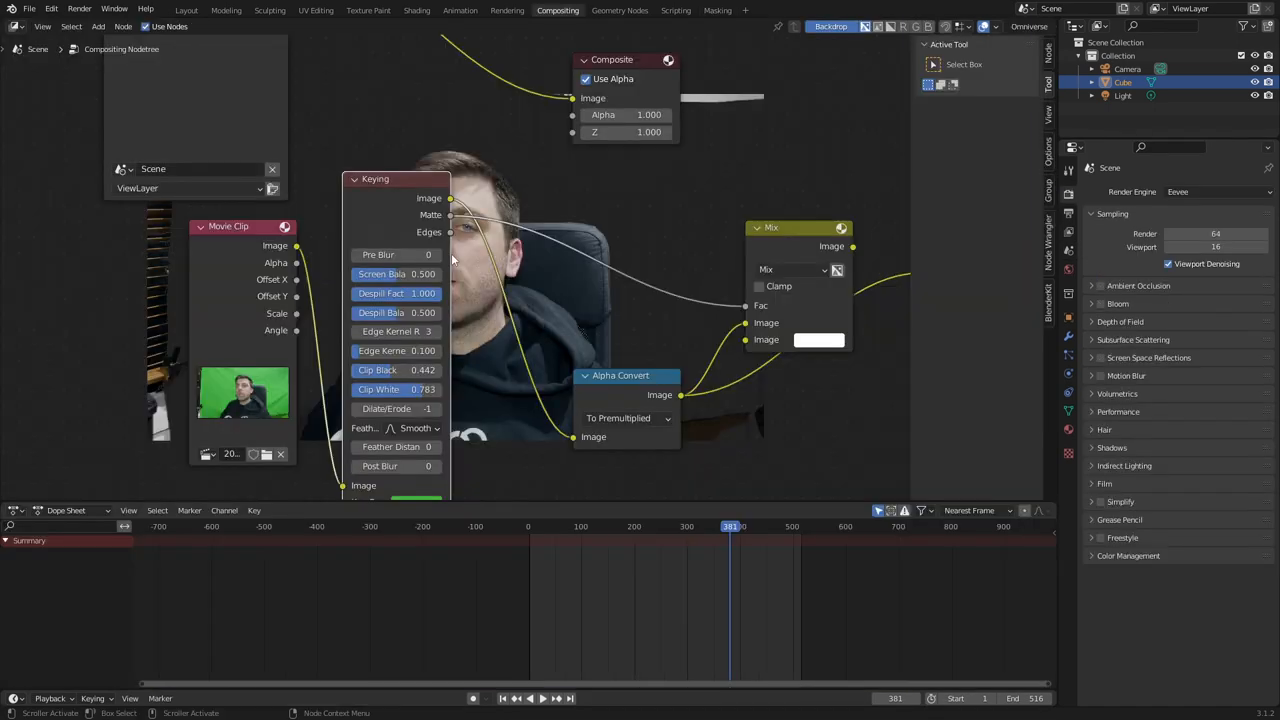